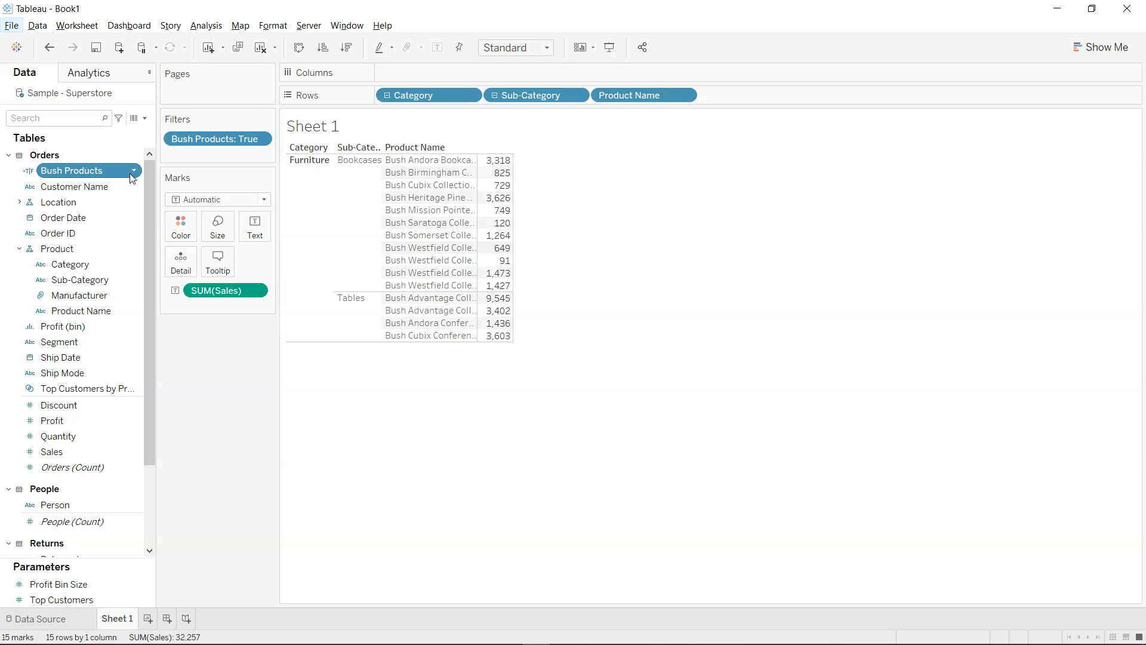
Review the existing Bush Products calculation and close it unchanged
right_click(72, 171)
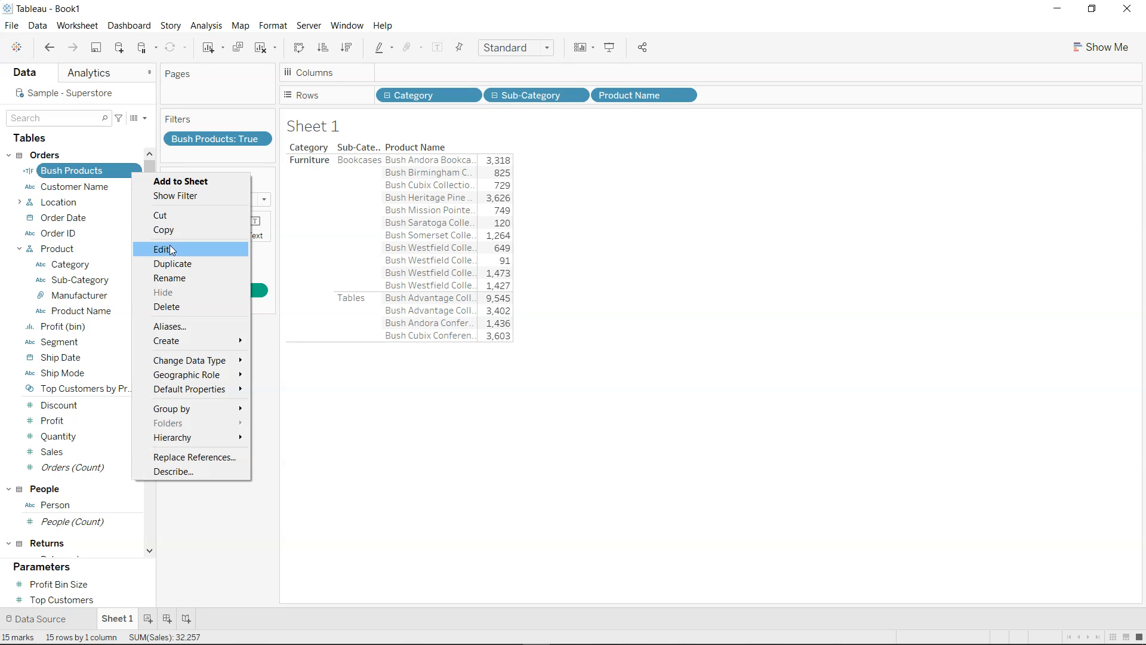
left_click(161, 250)
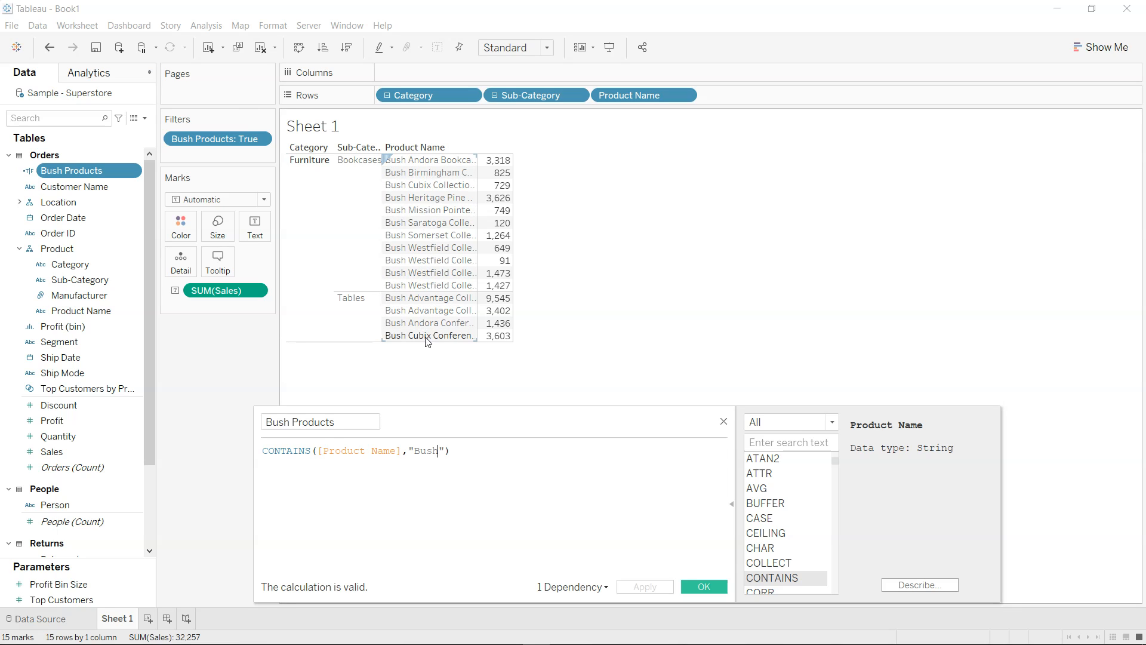
left_click(703, 587)
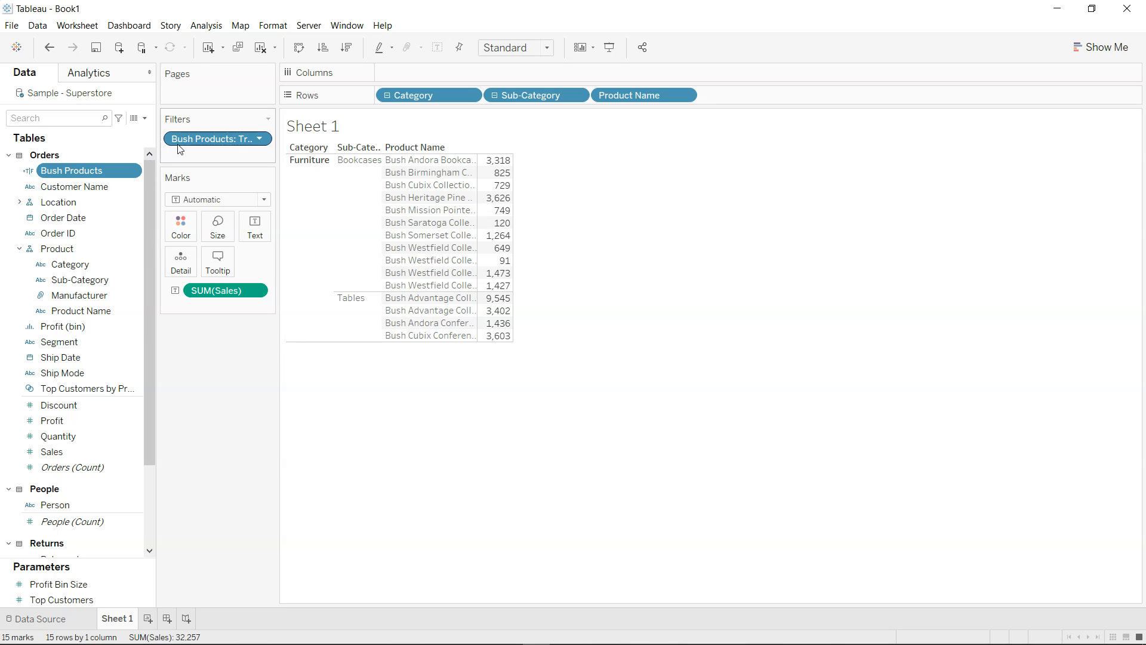
Remove the Bush Products: True filter so all 1,849 product rows are listed
left_click(259, 139)
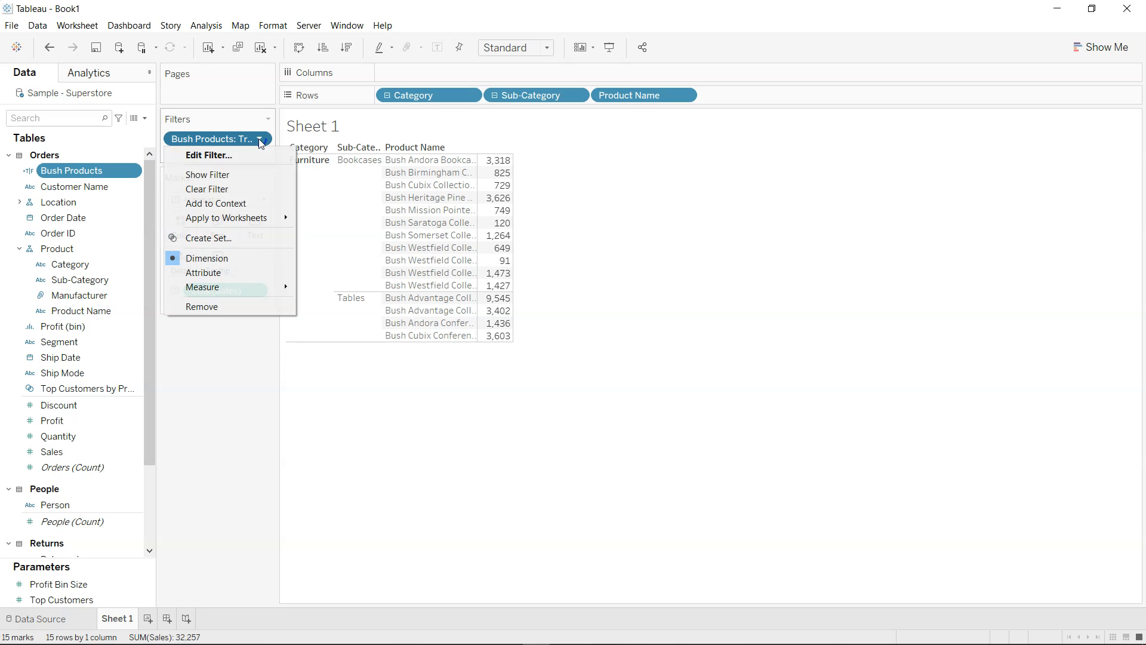
left_click(209, 155)
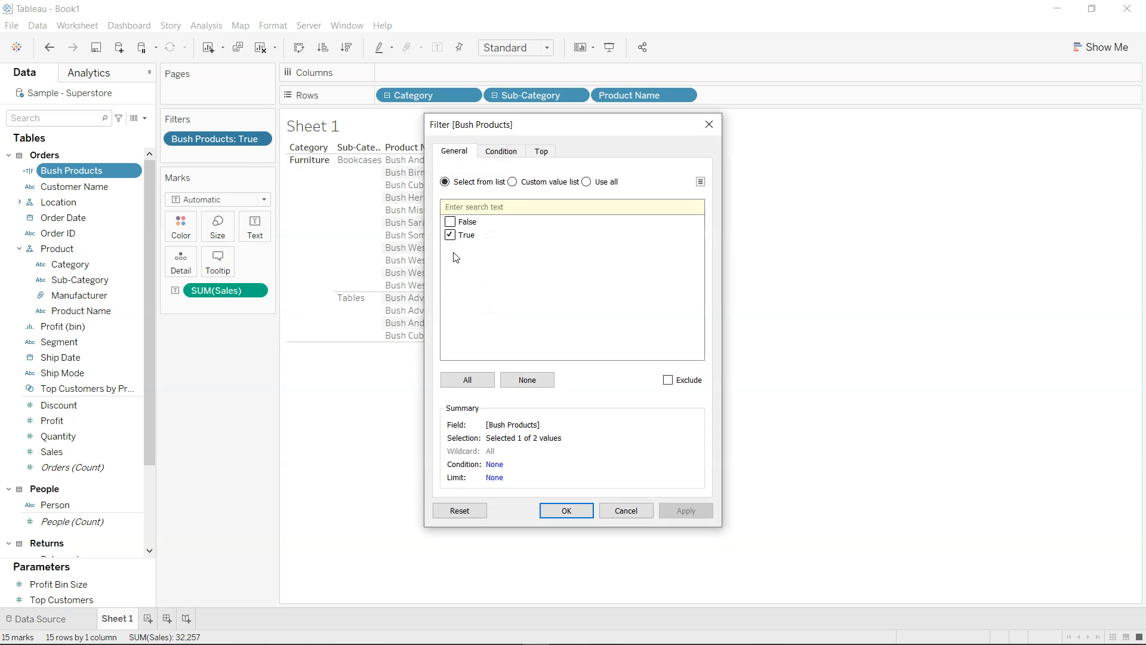
left_click(566, 510)
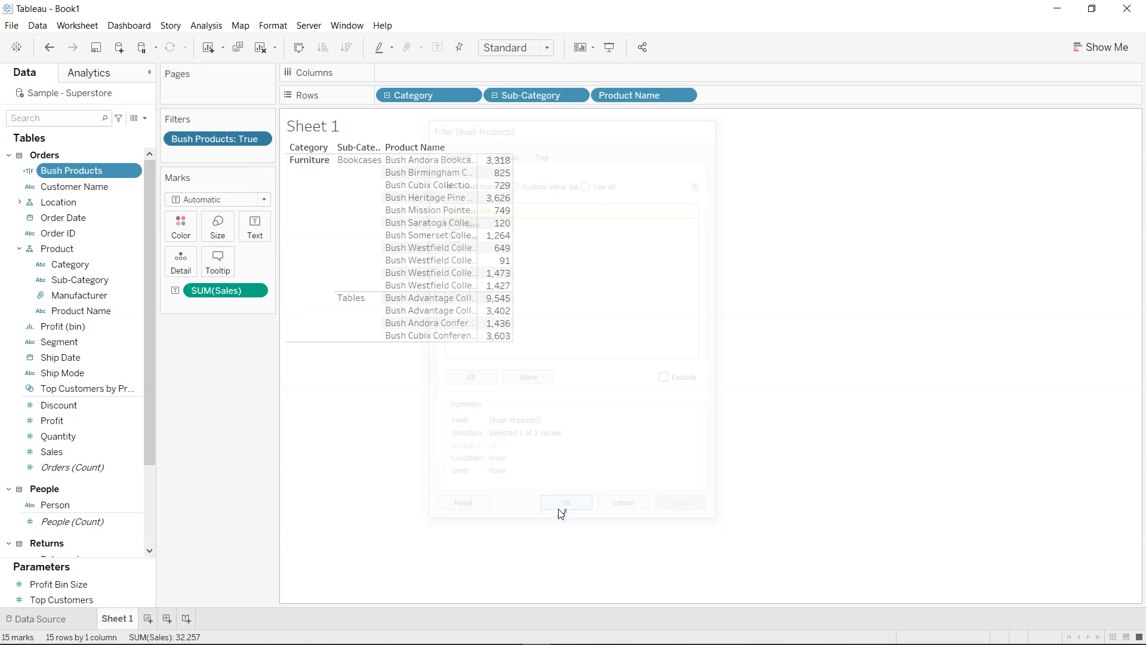
left_click(565, 502)
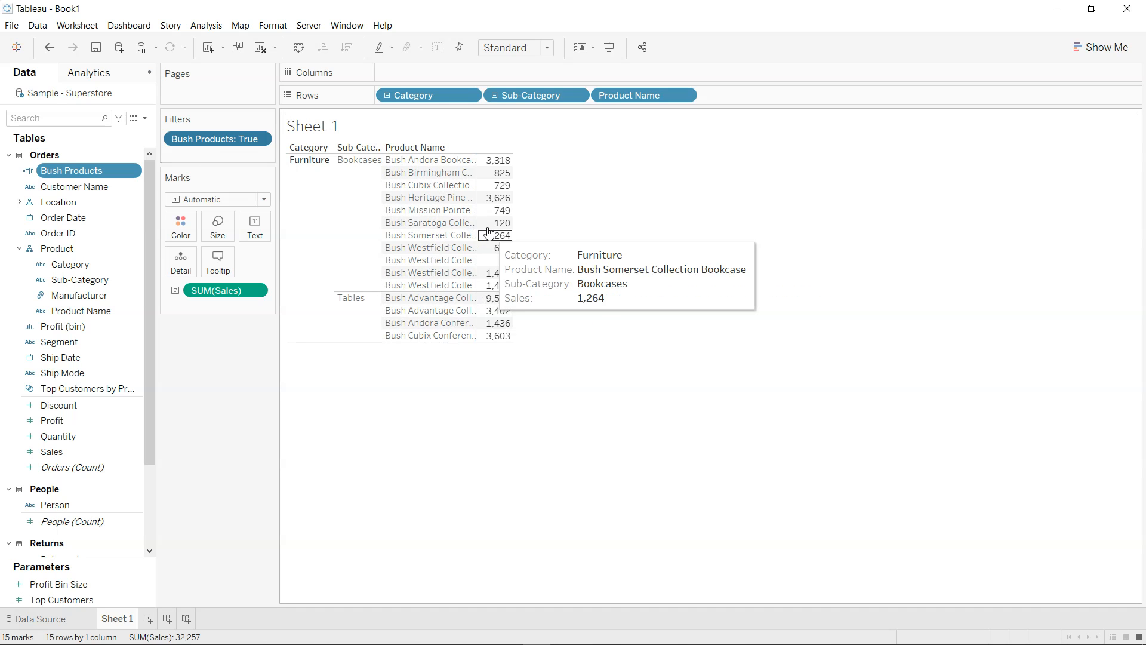
left_click(219, 290)
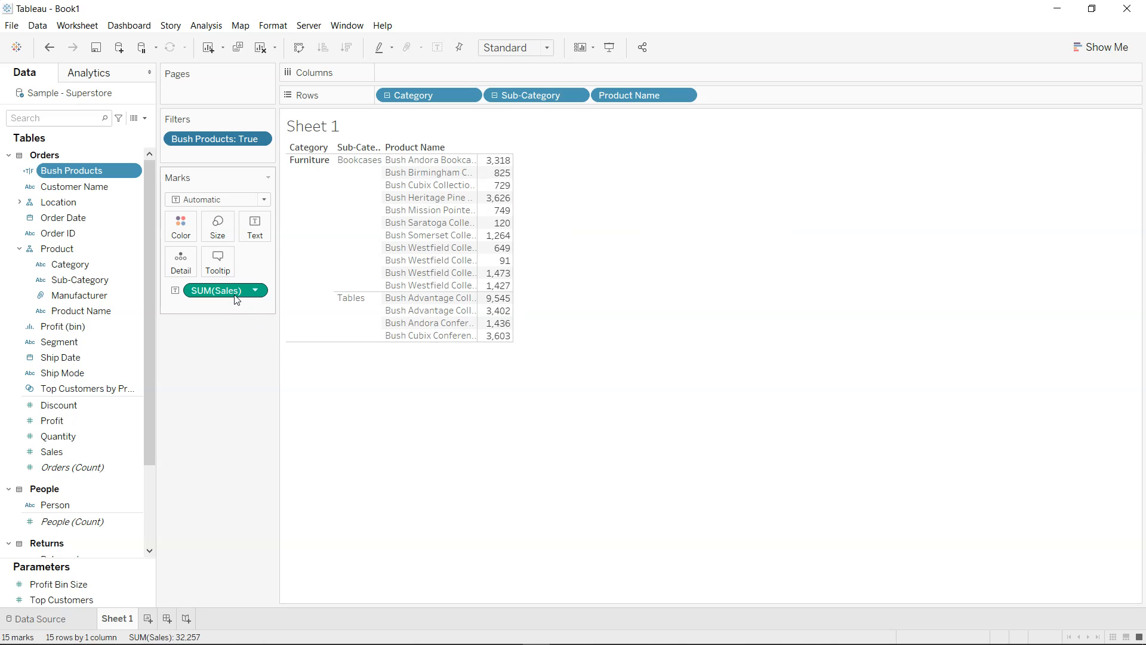
mouse_move(234, 300)
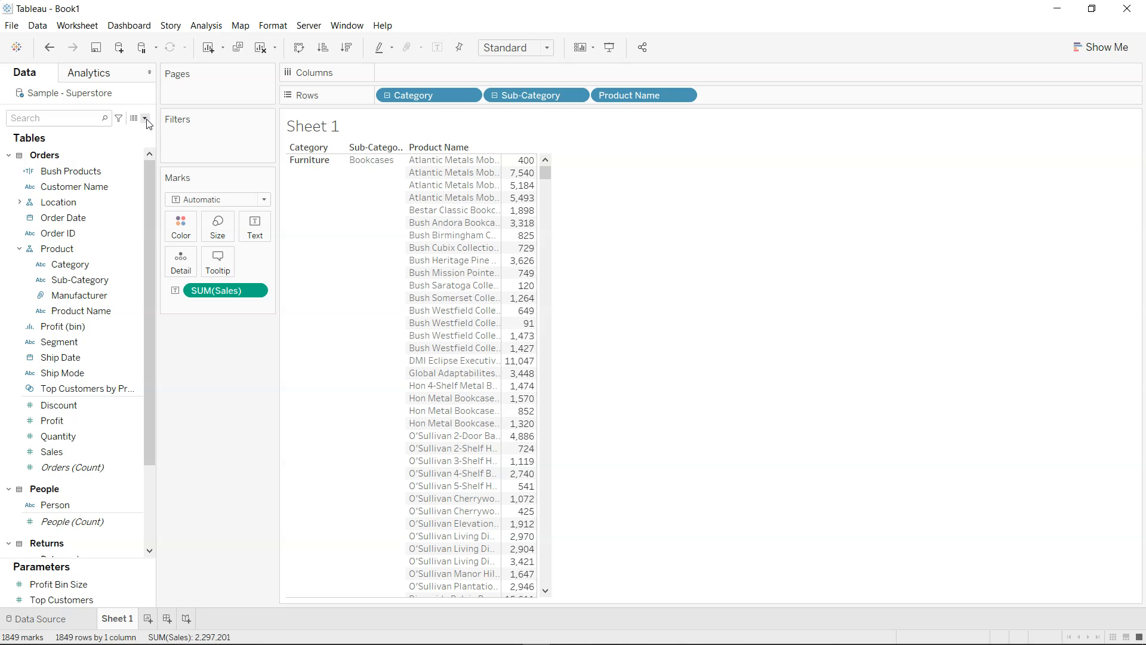
Create a new parameter named Prod Search of String type with a List of allowable values
left_click(146, 118)
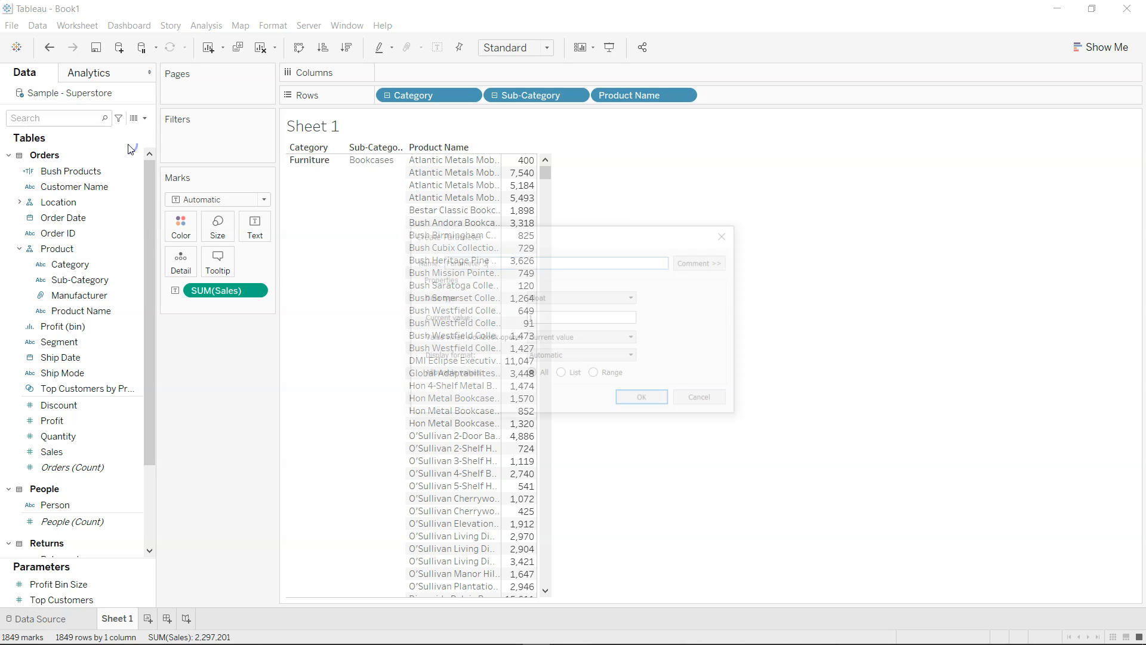
type("Prod")
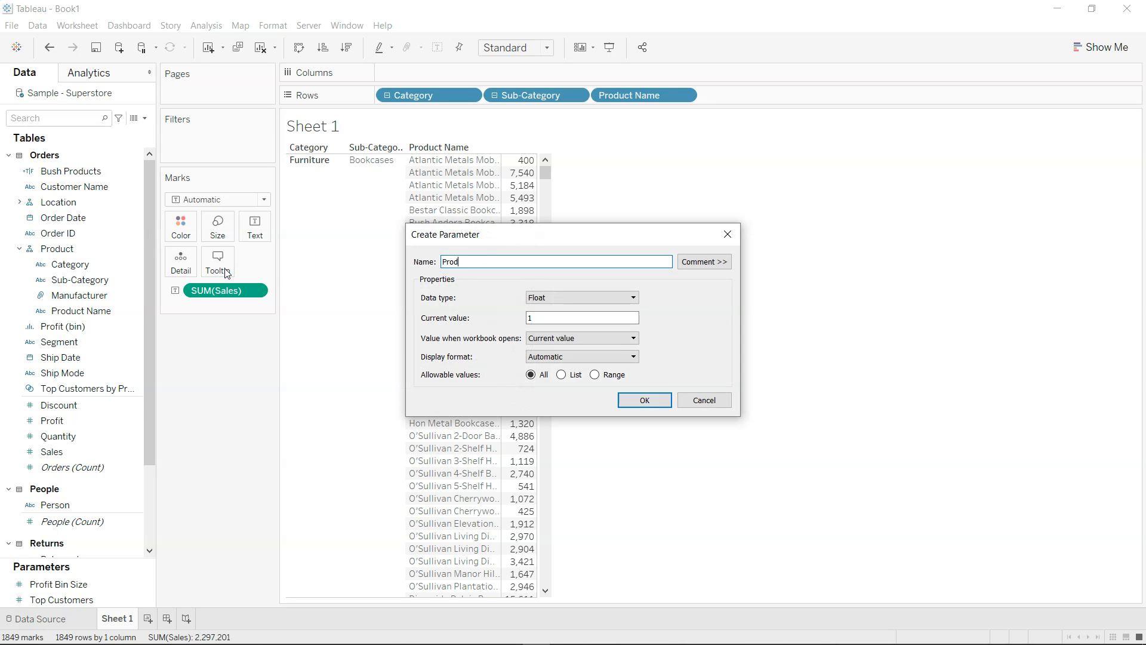
type("Search")
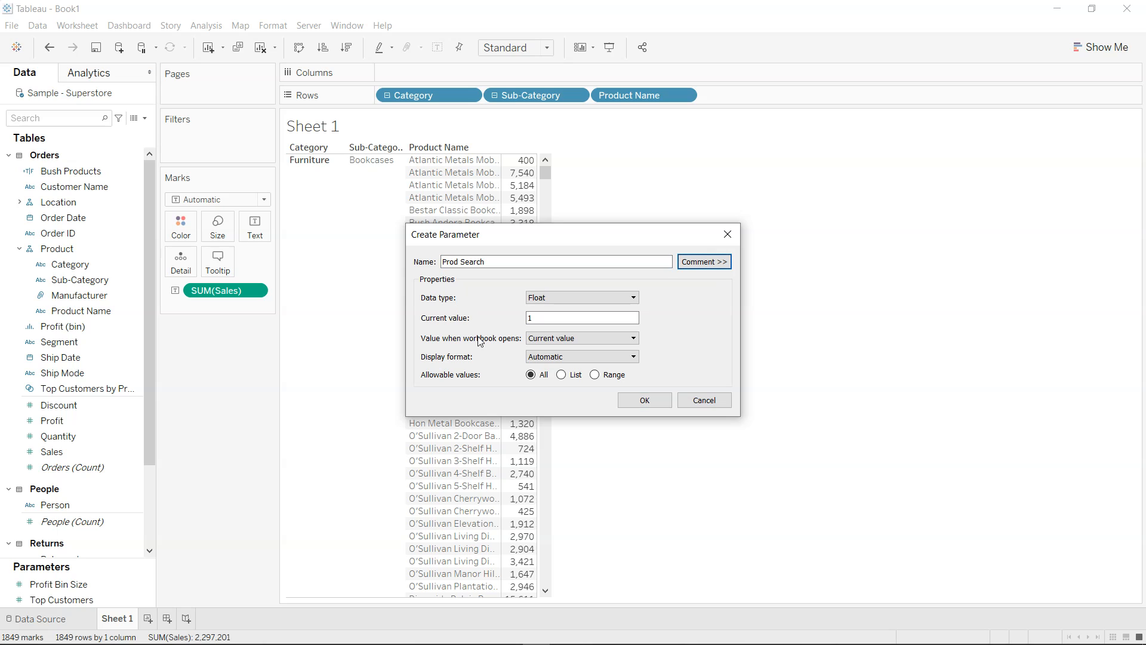
left_click(580, 296)
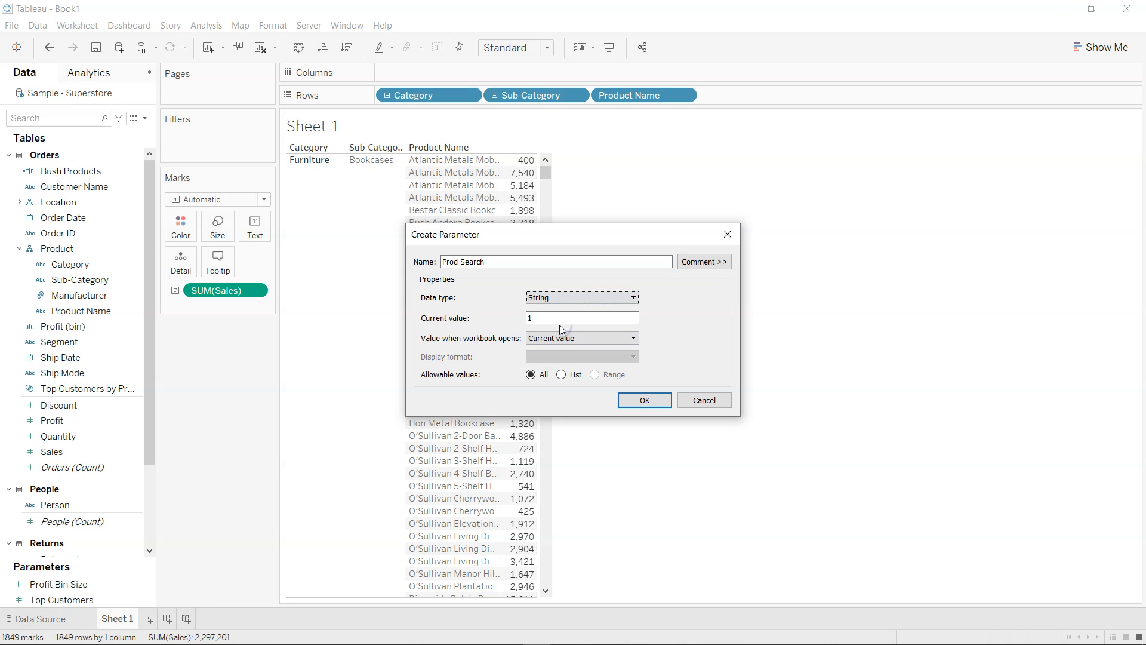
left_click(562, 374)
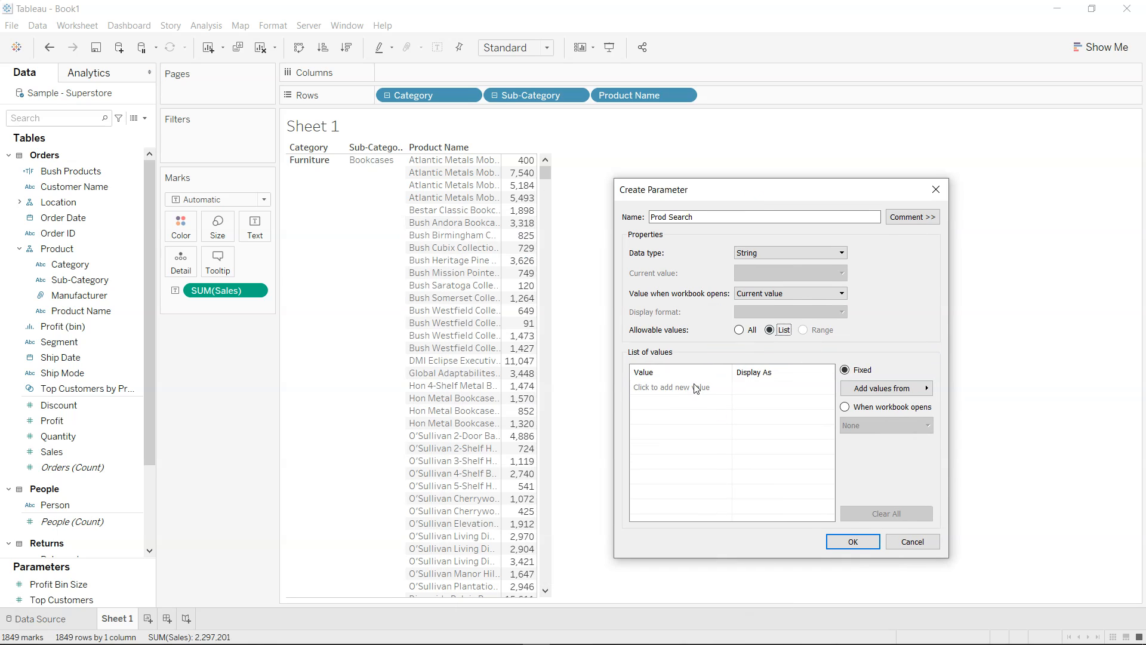
Enter the list values Atlantic, Bush, Hon and DAX and confirm the parameter
type("Atlantic")
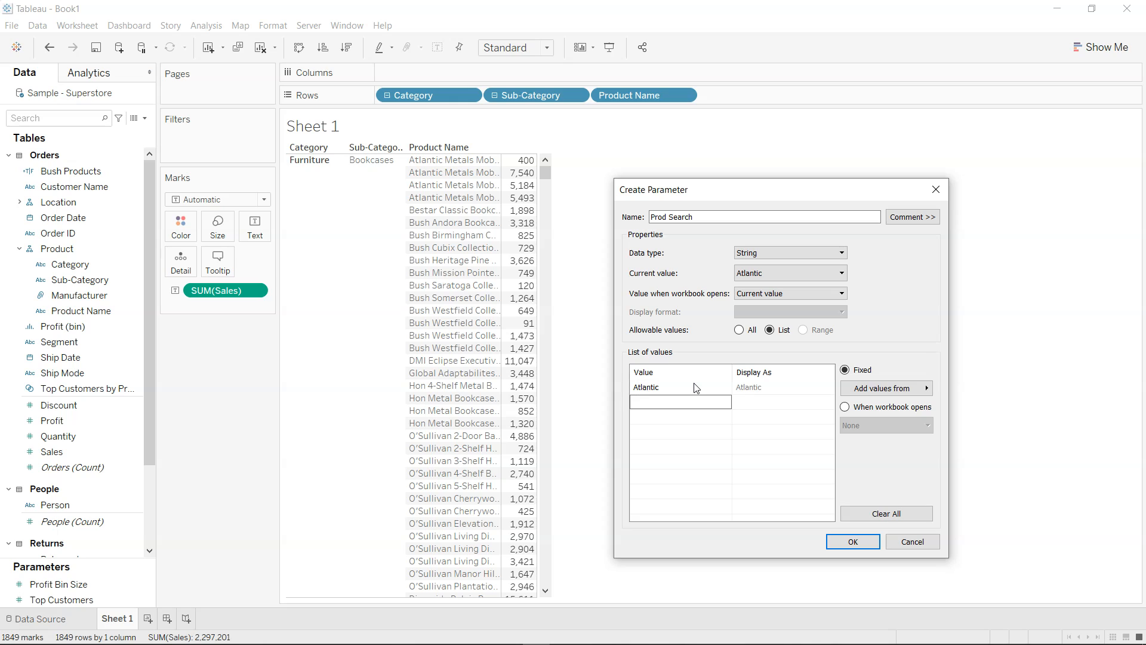
type("Ho")
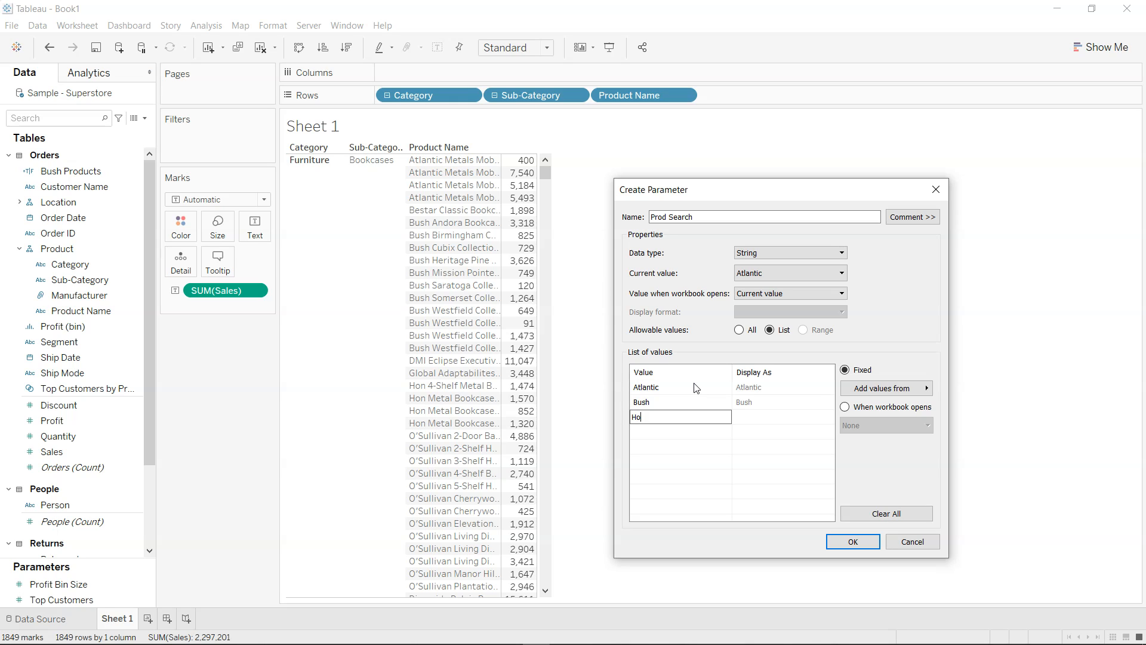
type("Dax")
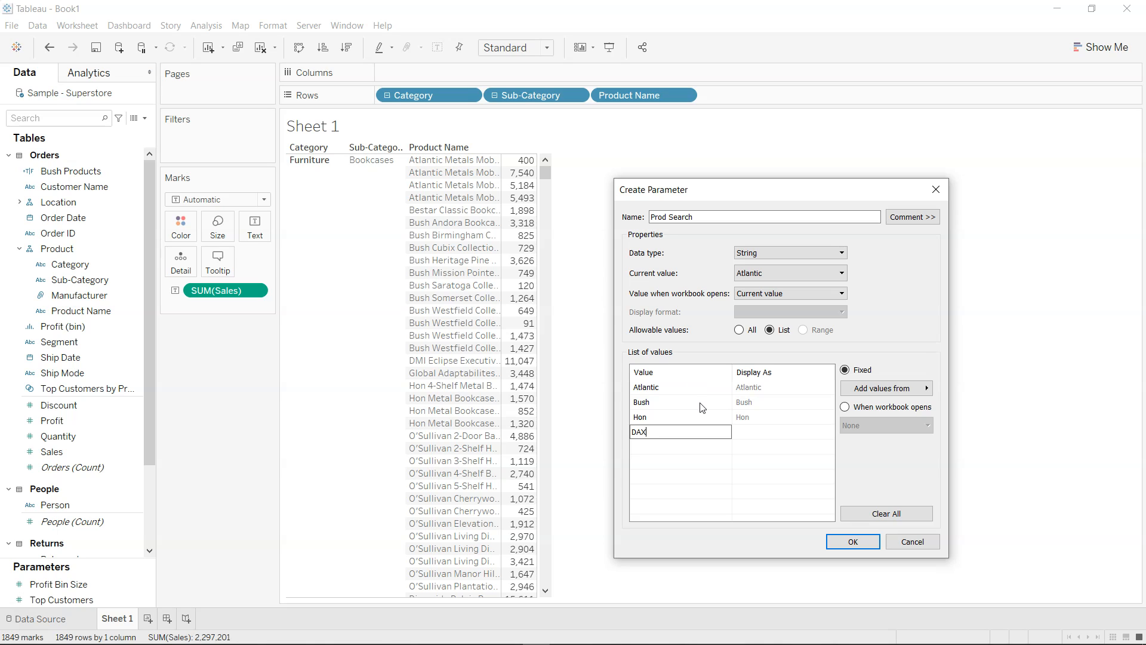
mouse_move(681, 452)
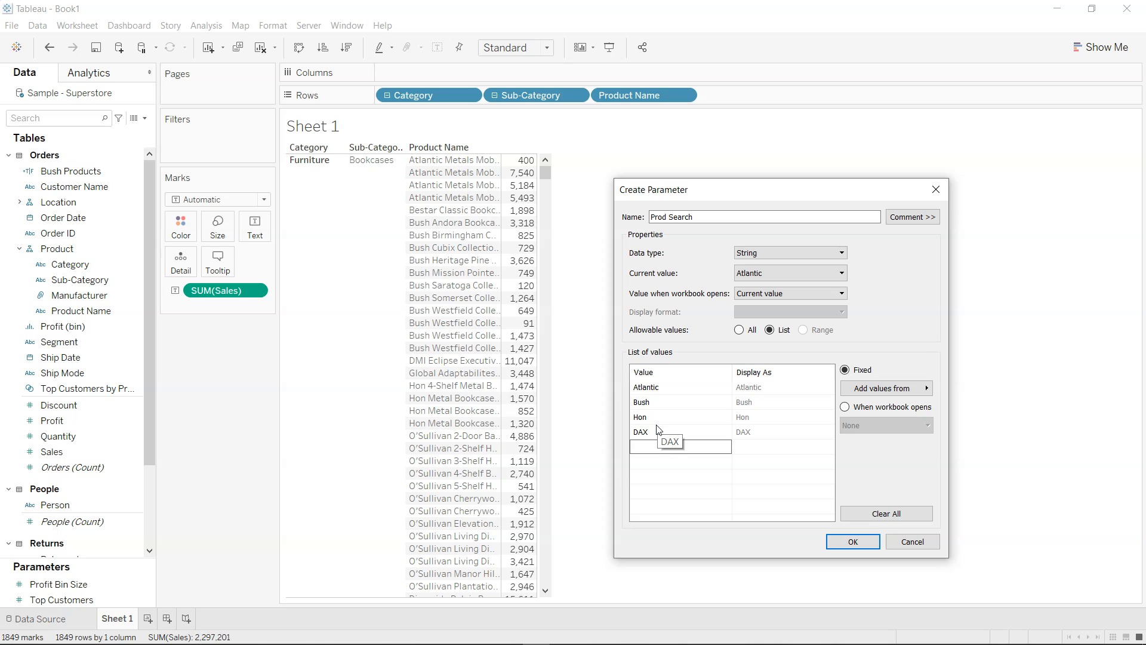
type("Hon")
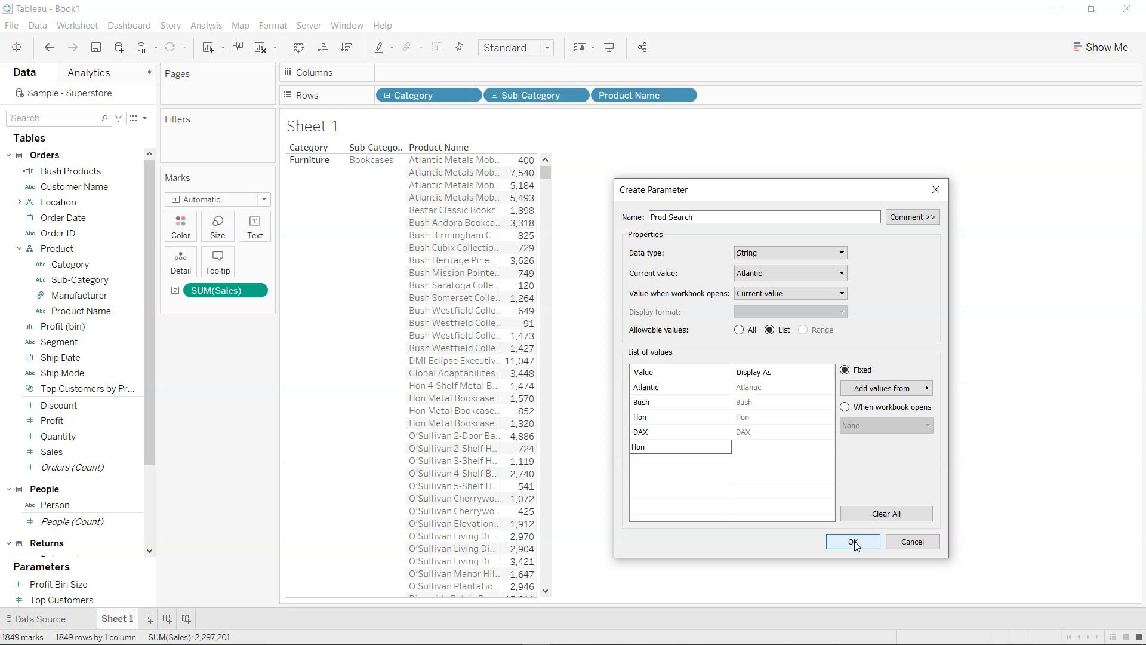
left_click(852, 541)
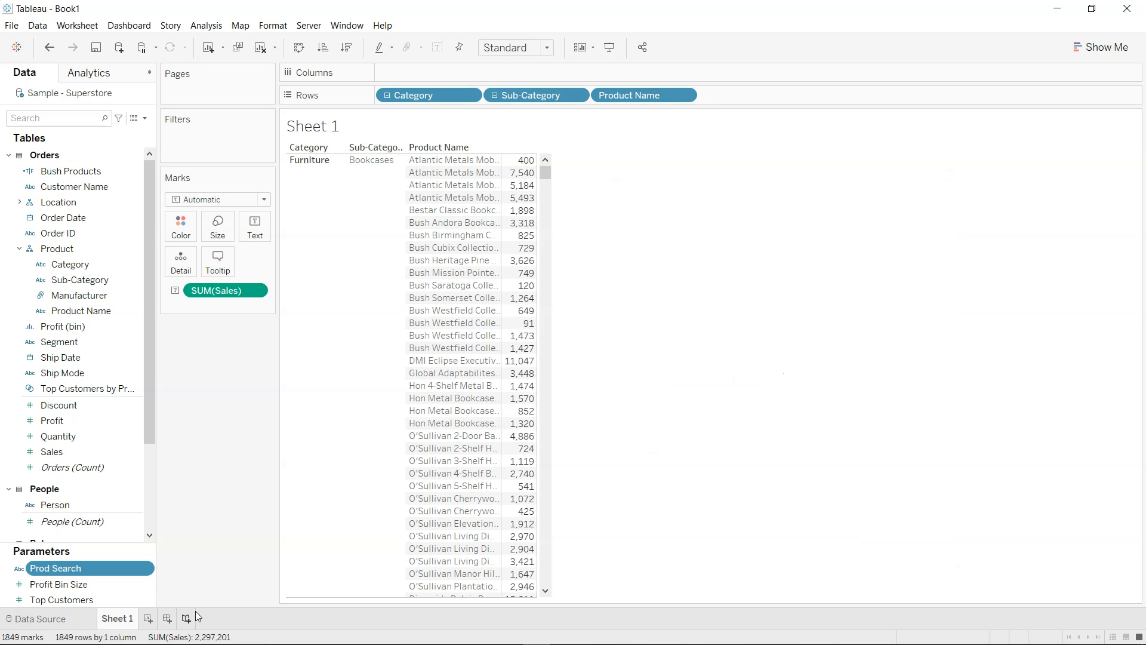
Show the Prod Search parameter control on the sheet, leaving it set to Atlantic
right_click(55, 568)
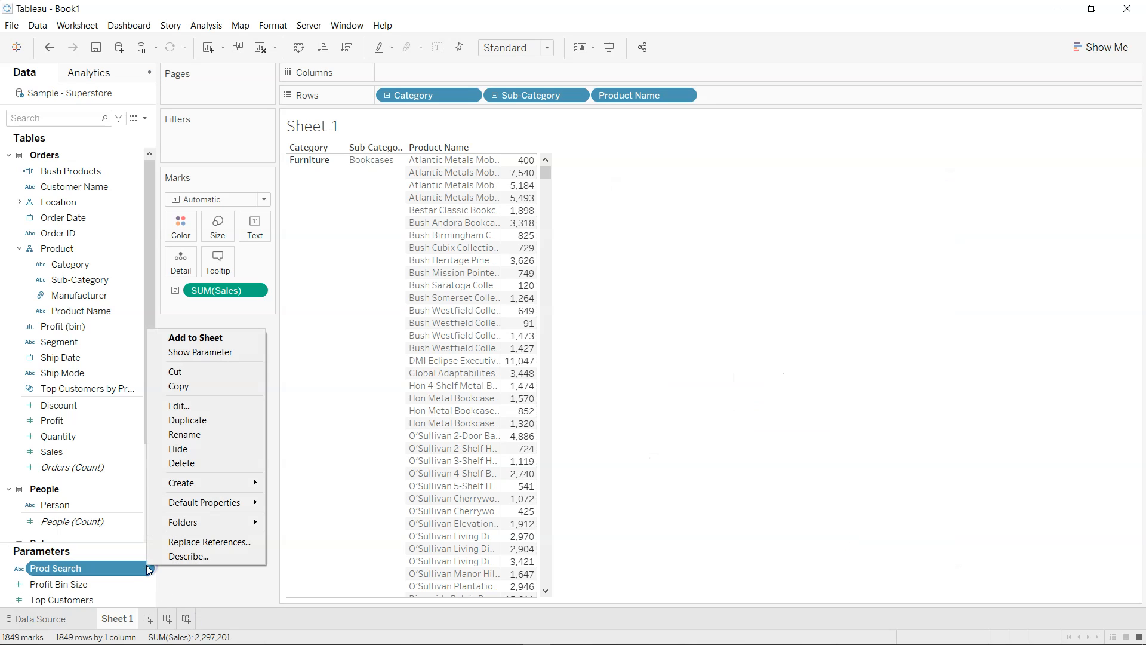
left_click(199, 352)
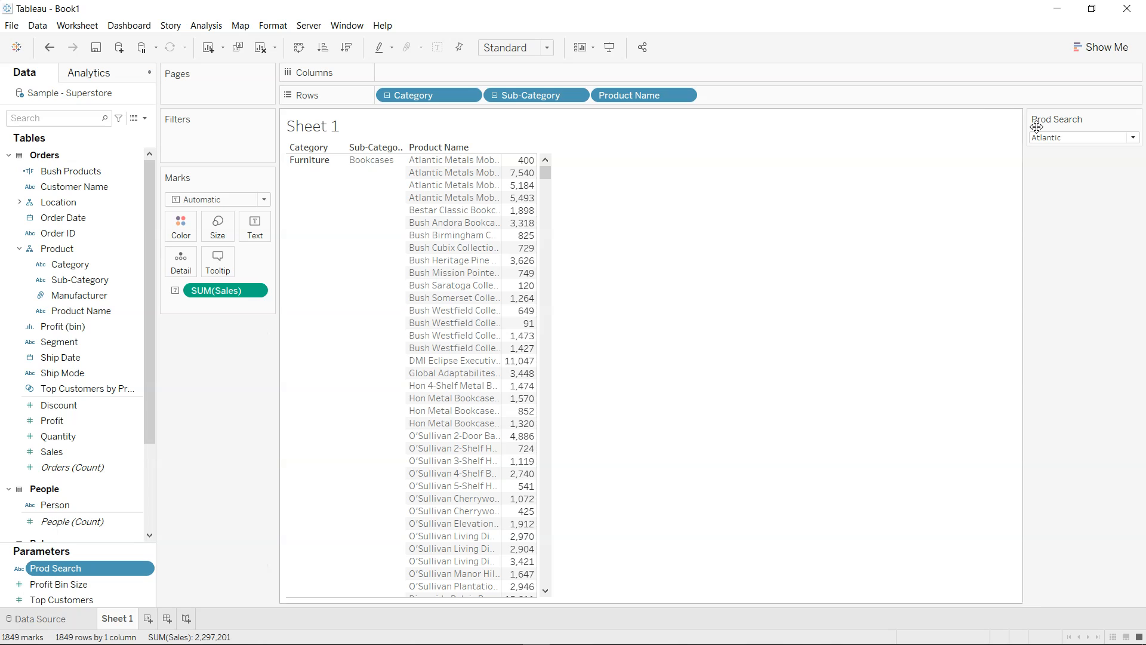
type("DAX")
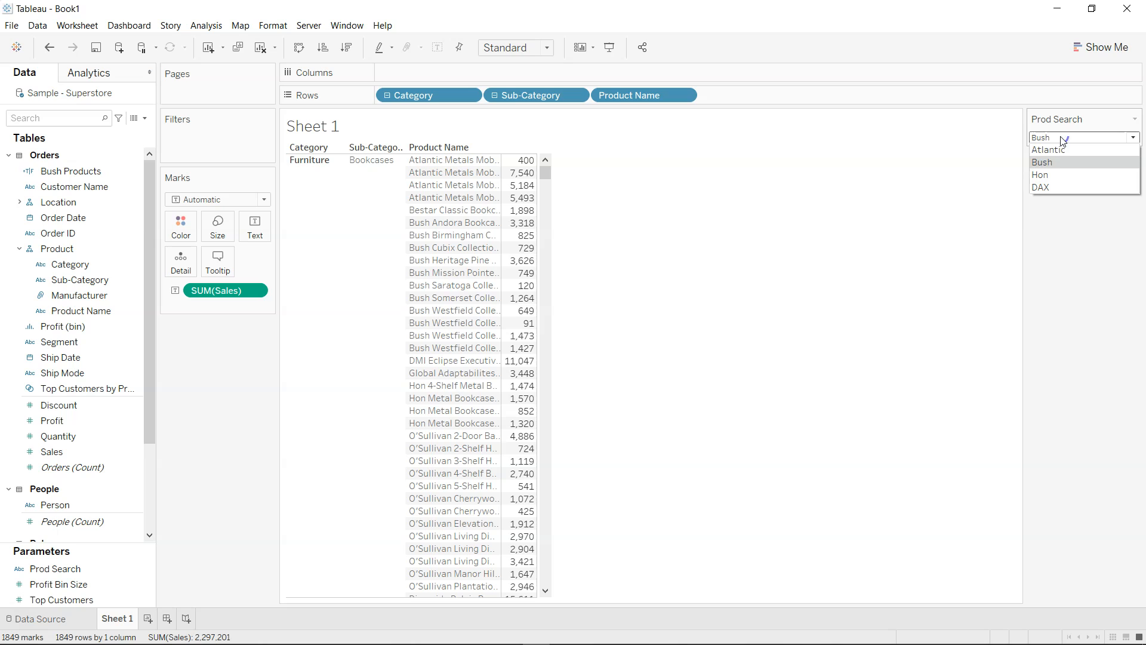
left_click(1048, 150)
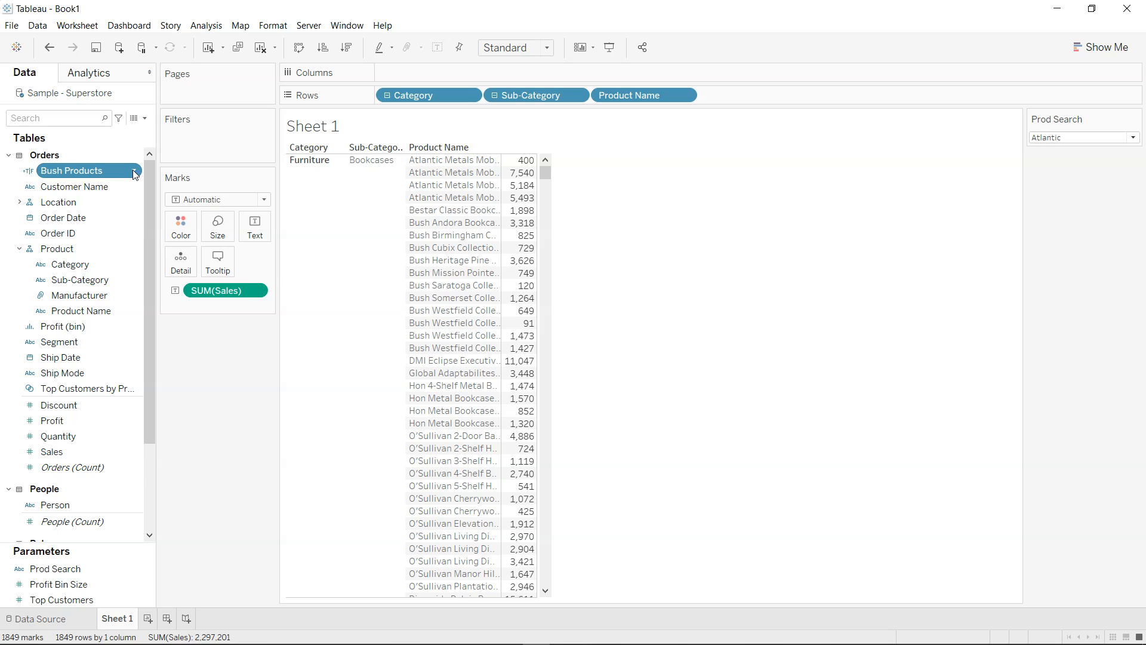
Change the Bush Products formula to CONTAINS([Product Name],[Prod Search]) and apply it
double_click(72, 170)
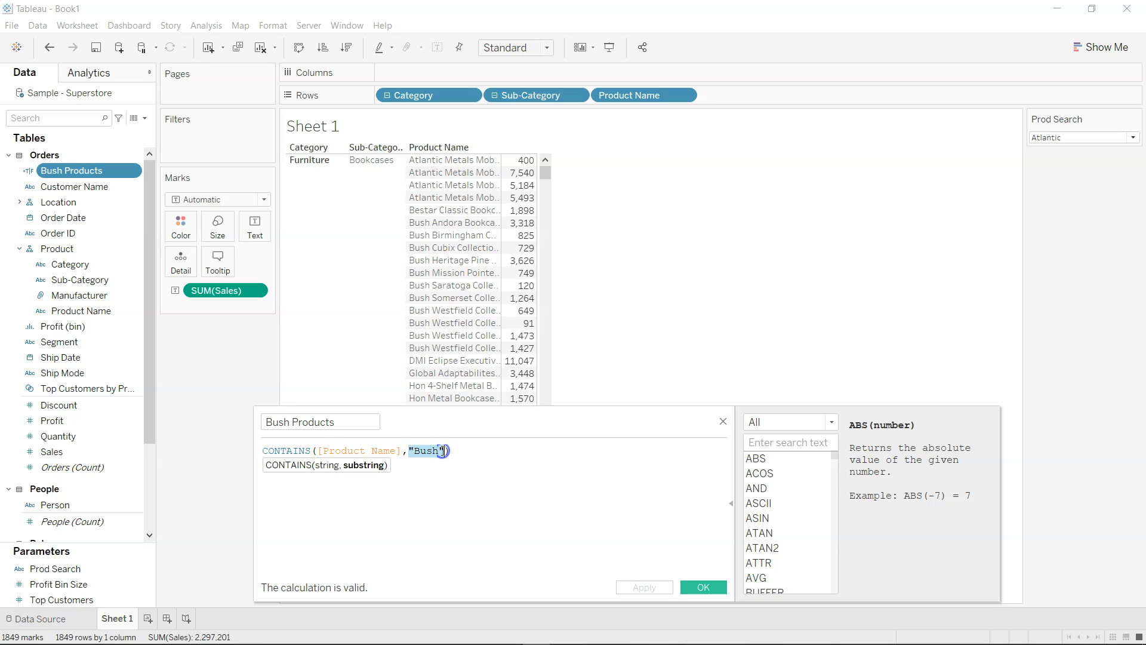
type("[Prod Search]")
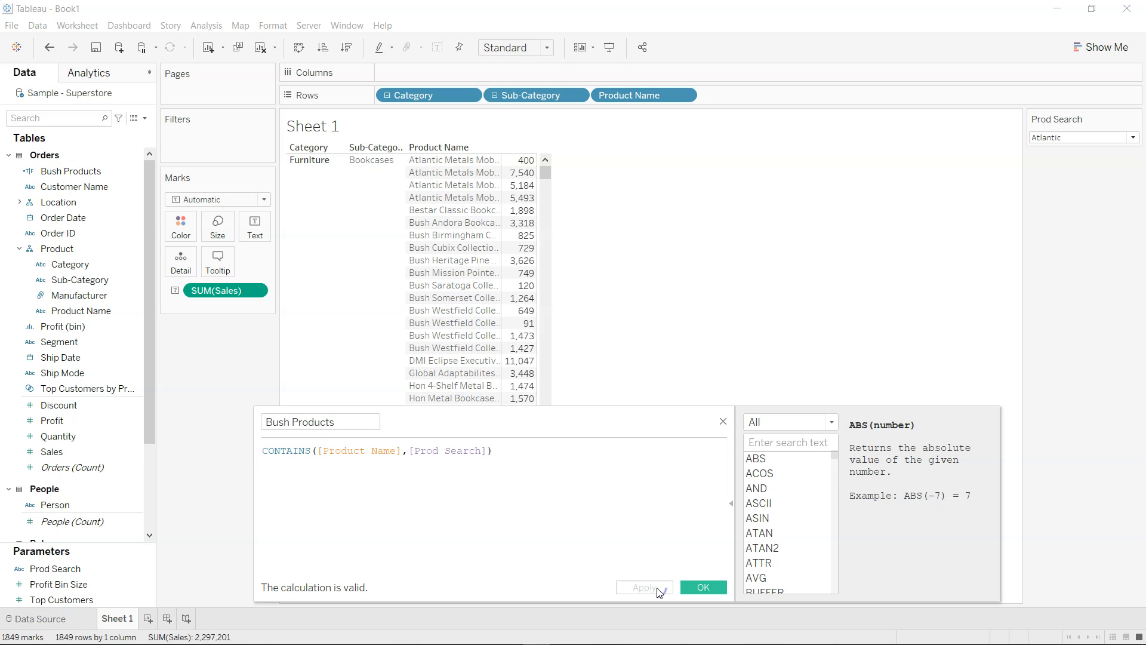
left_click(702, 587)
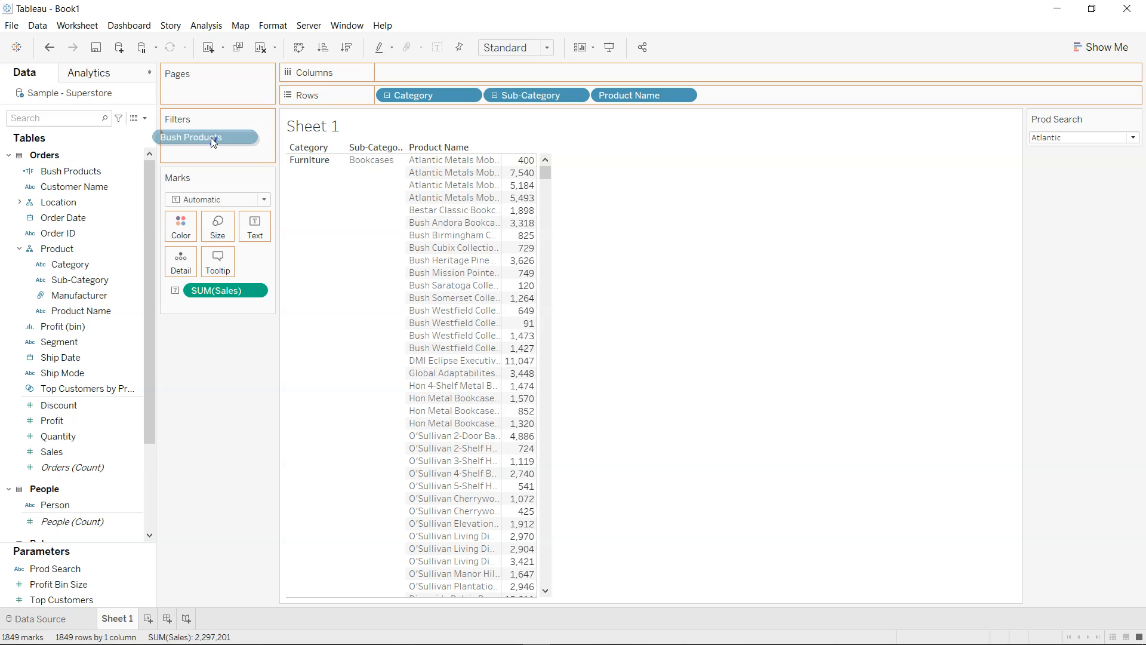
Filter the sheet to Bush Products True and set Prod Search to DAX, listing 16 DAX products
double_click(192, 138)
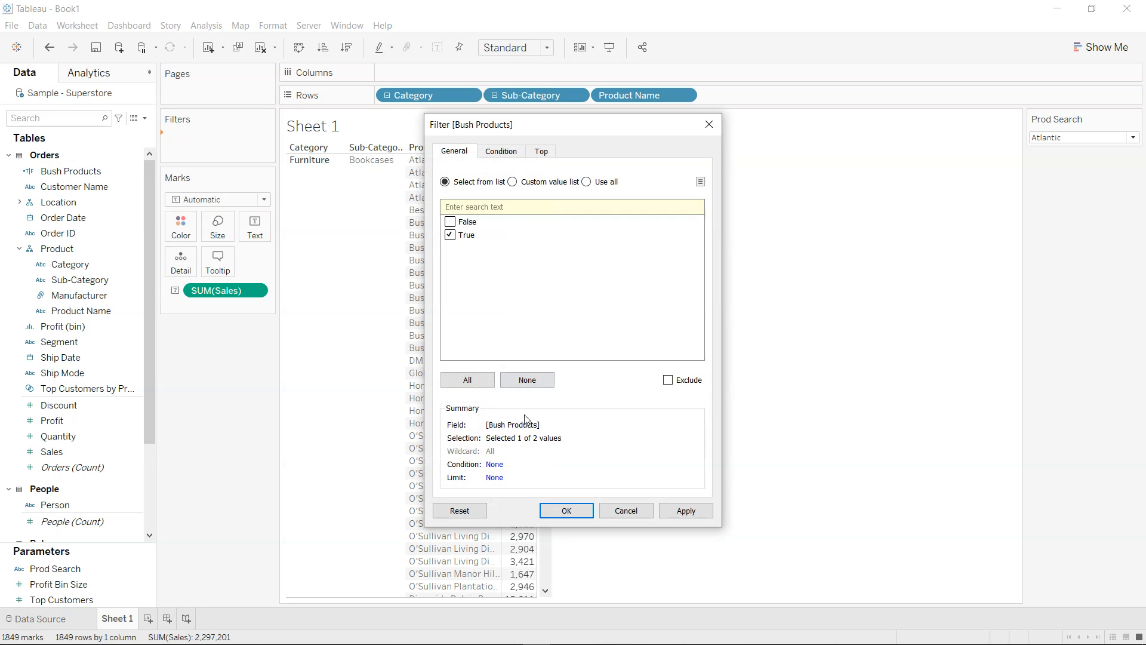
left_click(566, 510)
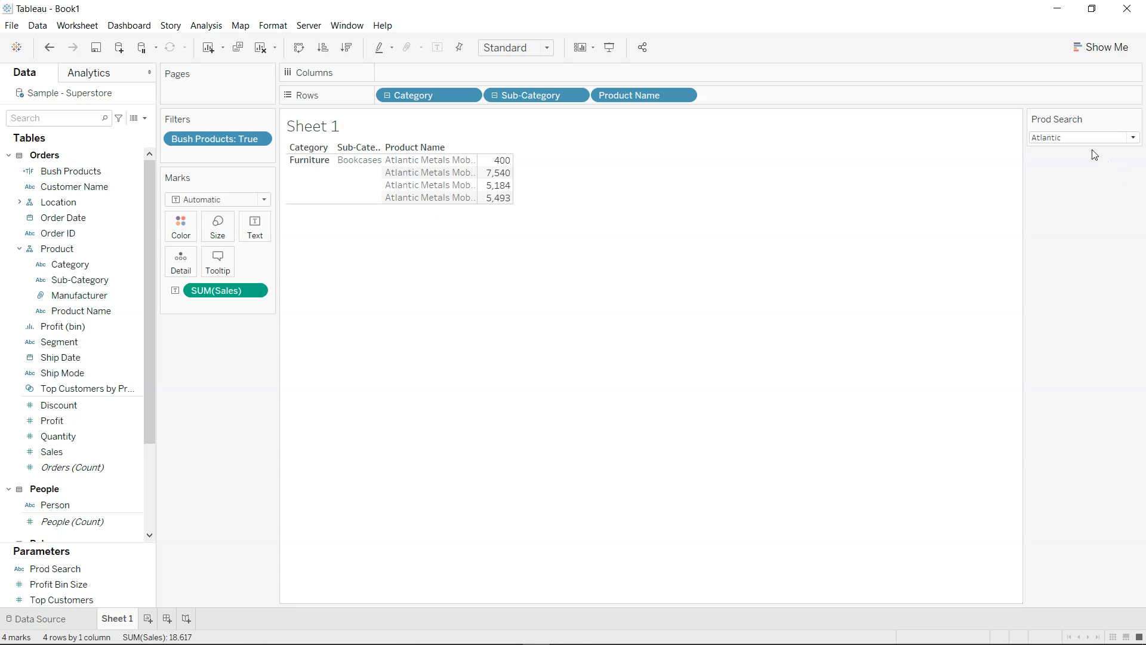
type("DAX")
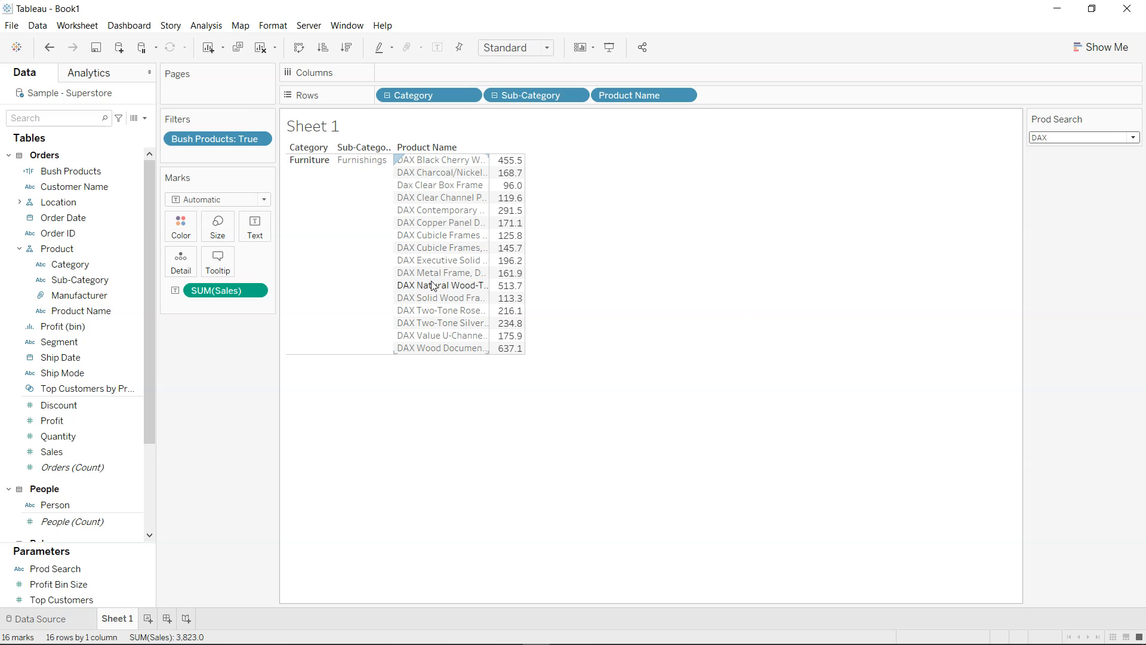
mouse_move(442, 273)
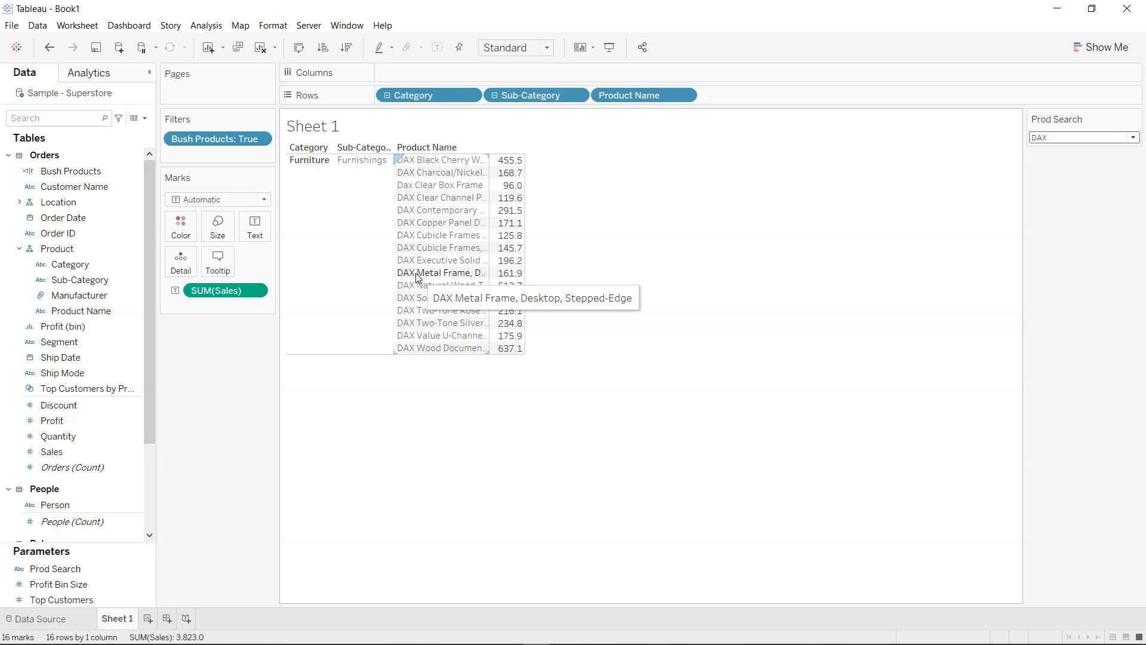
left_click(62, 600)
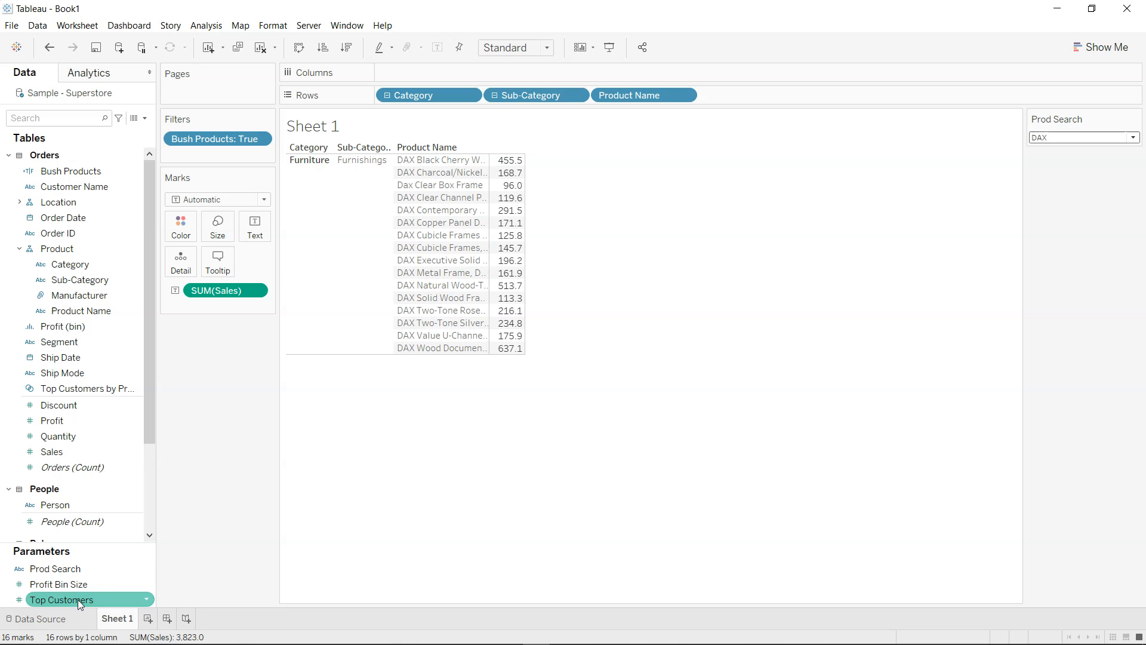
Add Metal as a fifth value in the Prod Search parameter list
right_click(56, 567)
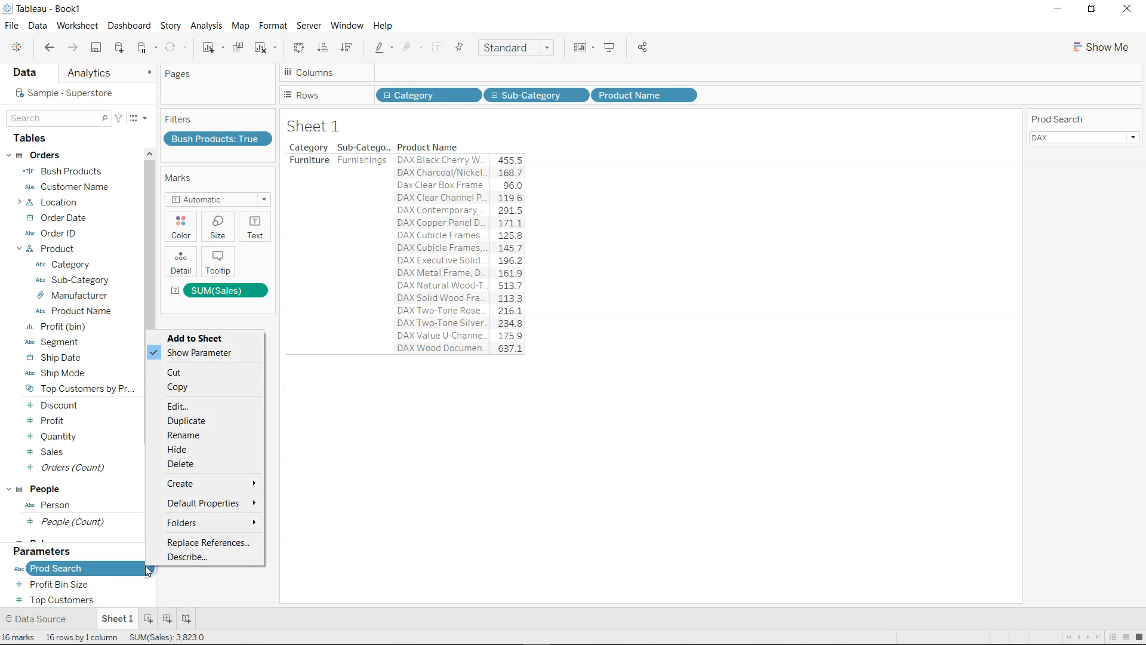
left_click(177, 406)
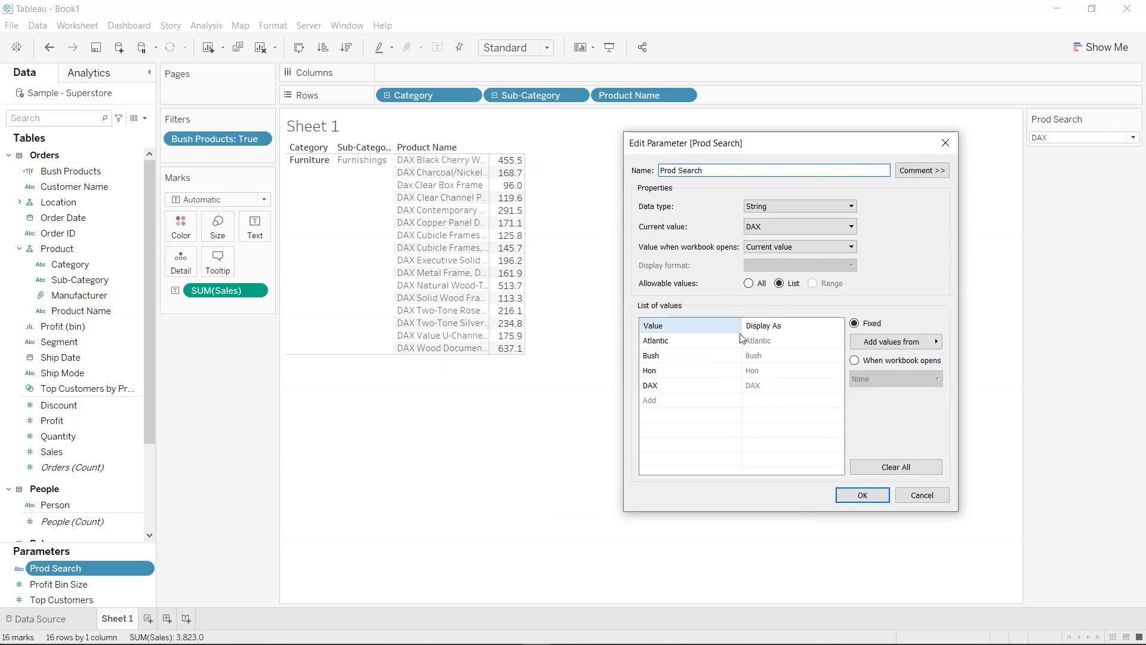
type("Metal")
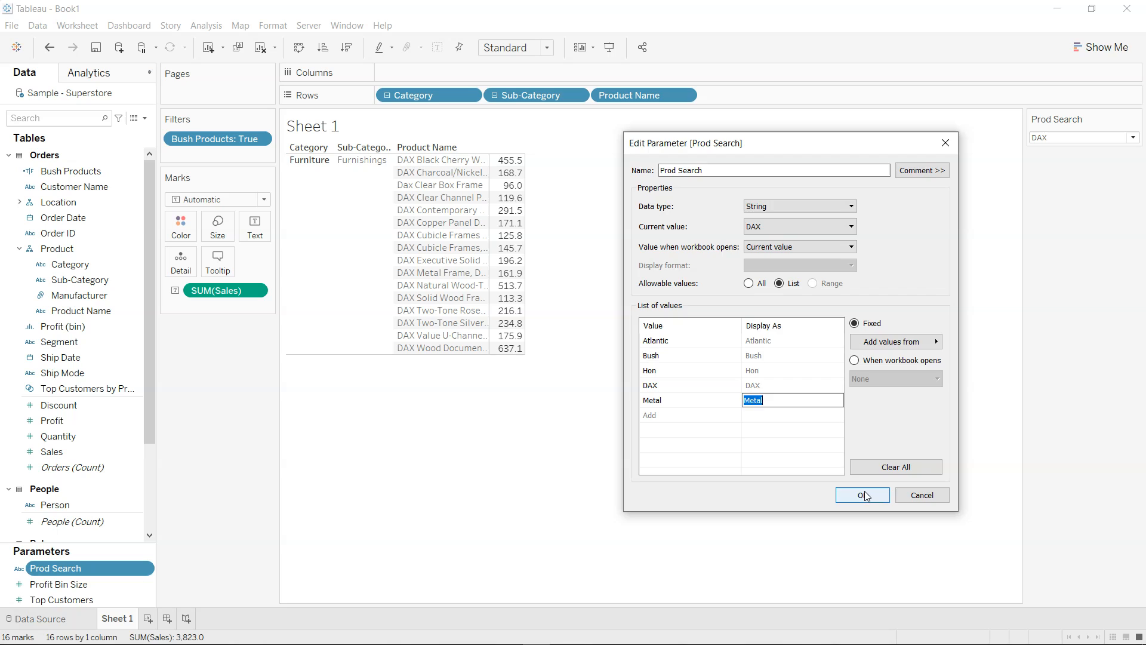
left_click(863, 495)
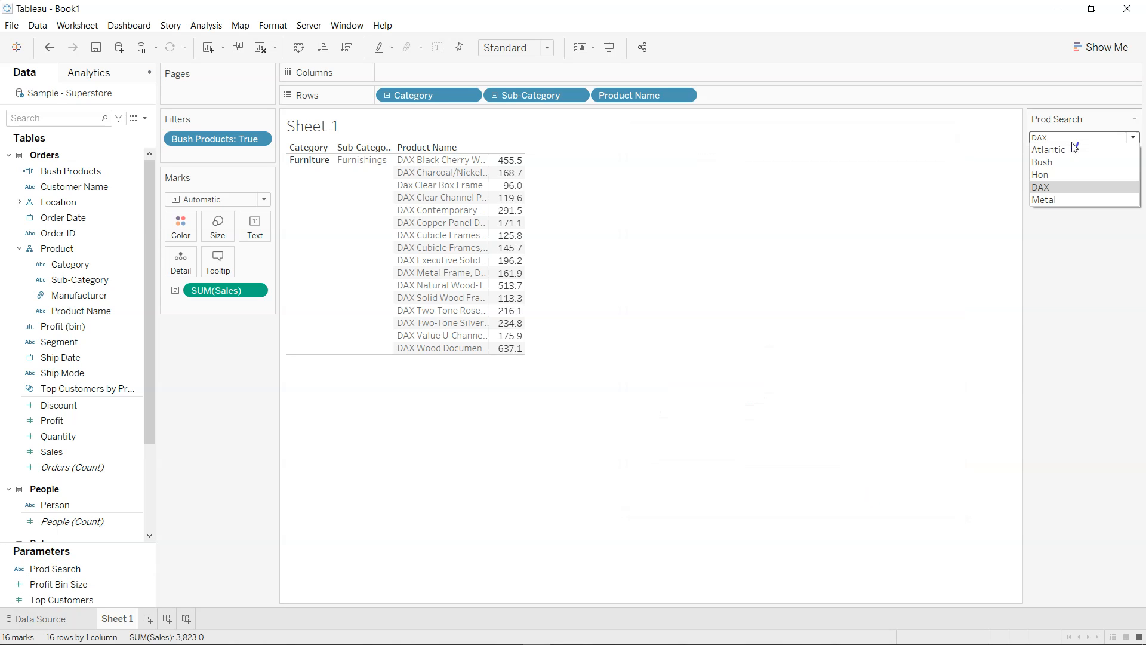
Switch Prod Search to Metal, then Bush, then Hon, ending with 158 Hon products listed
left_click(1045, 199)
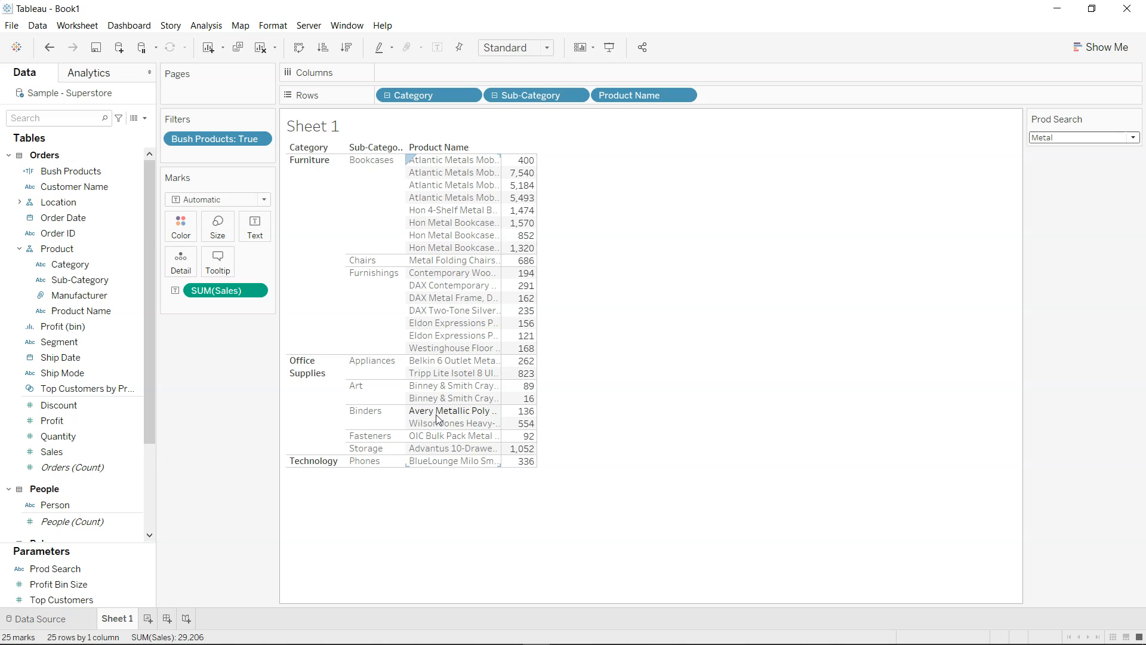
mouse_move(516, 470)
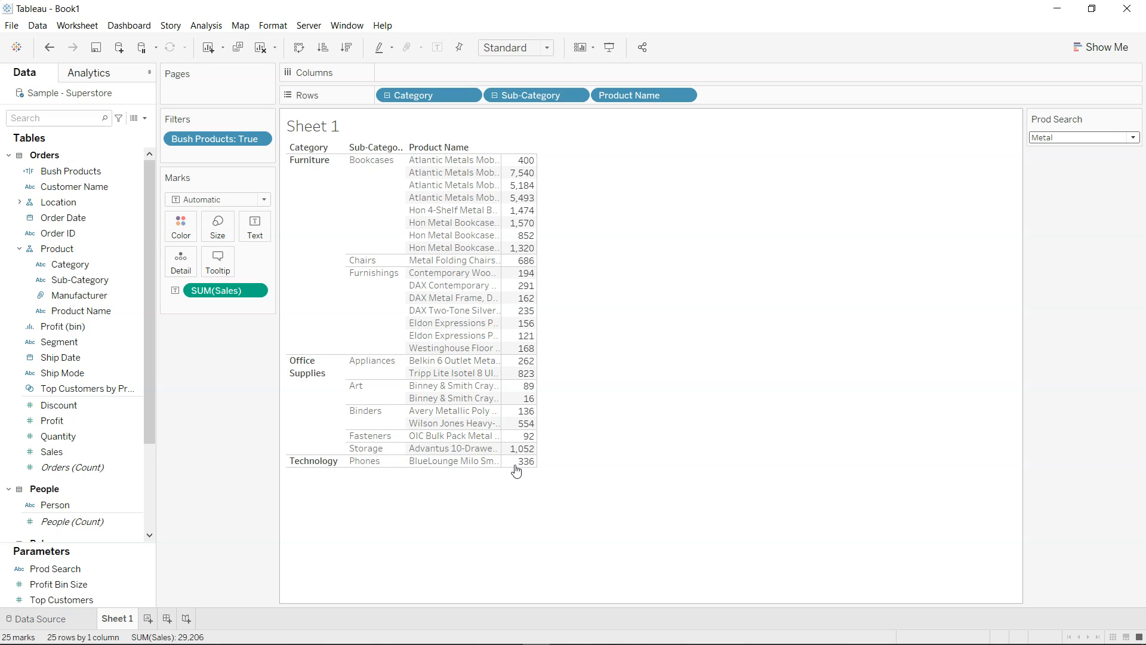
mouse_move(612, 452)
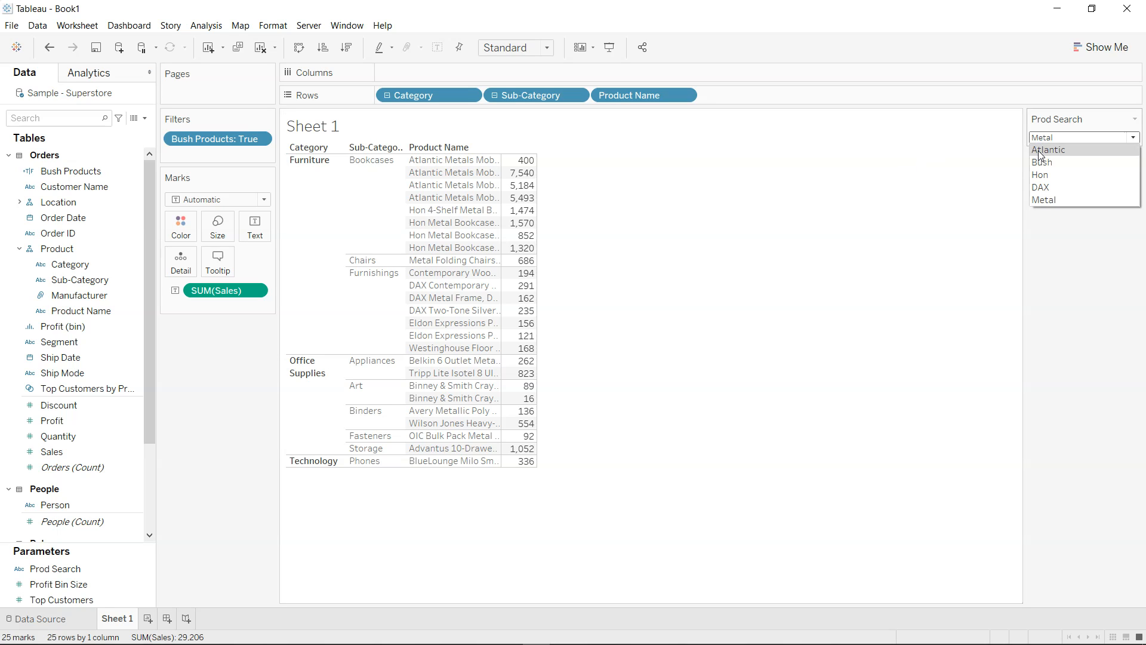
left_click(1041, 162)
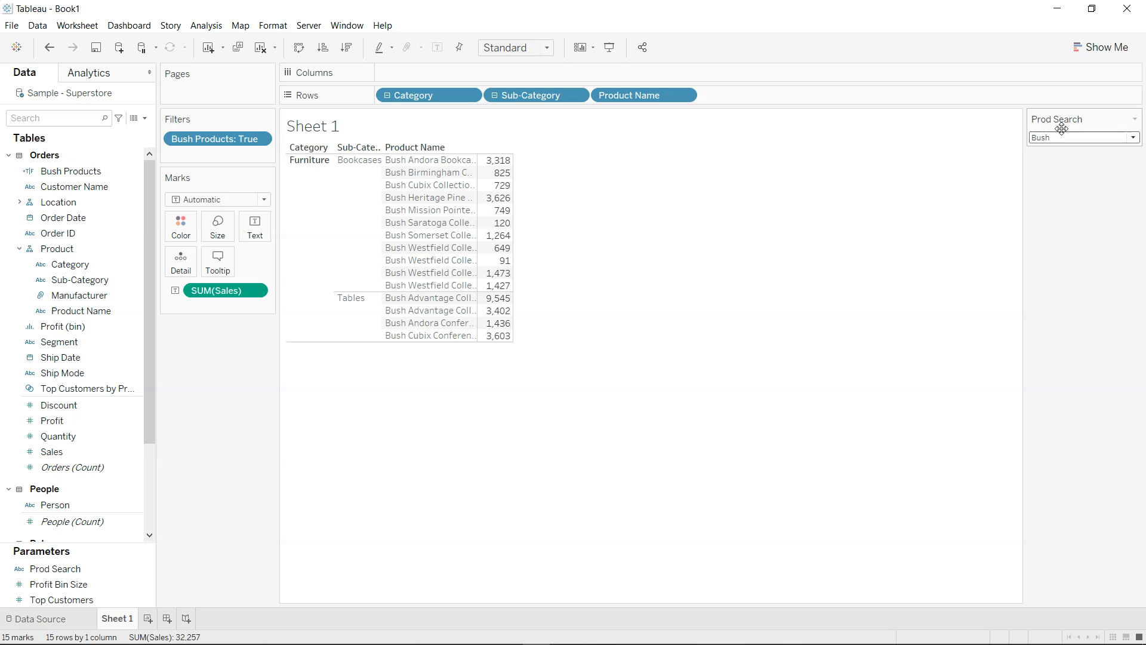
type("Hon")
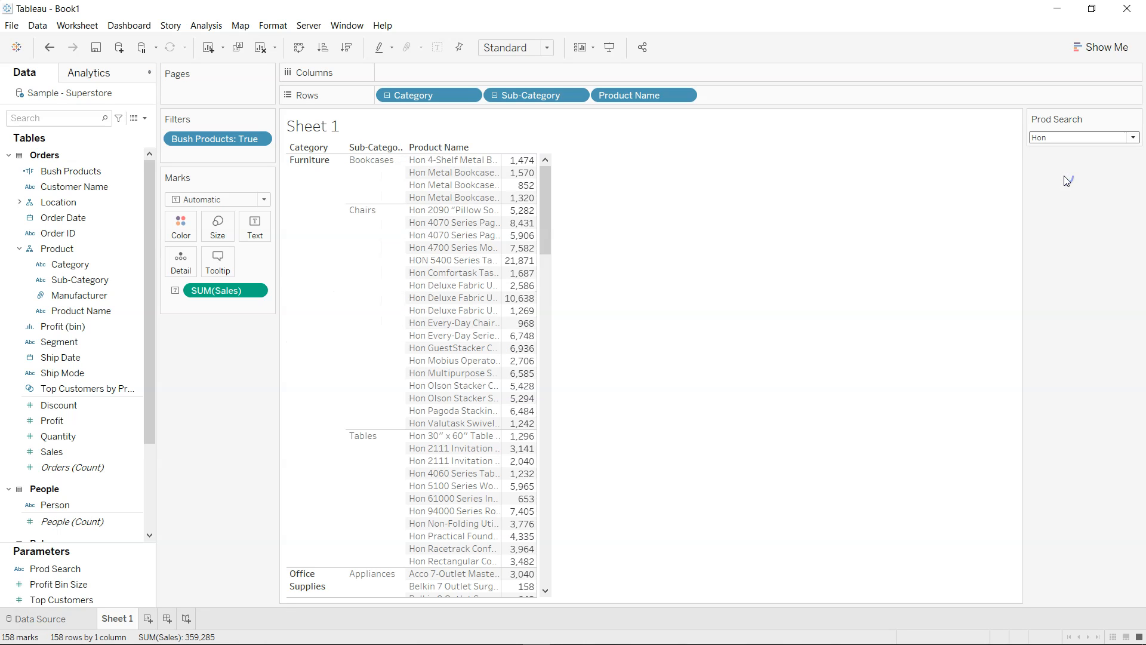